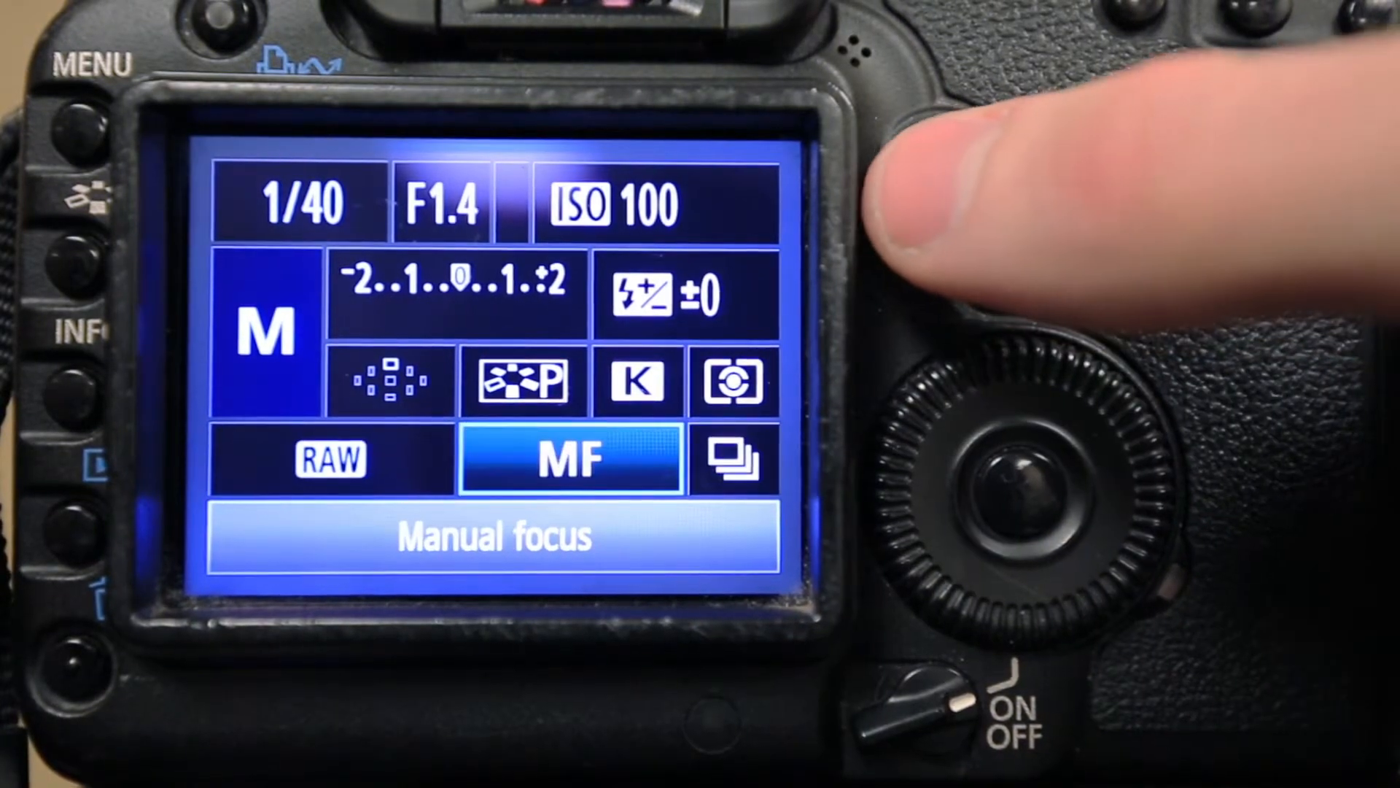
Select the image recording quality box on the Quick Control screen and open the Quality menu
left_click(1009, 501)
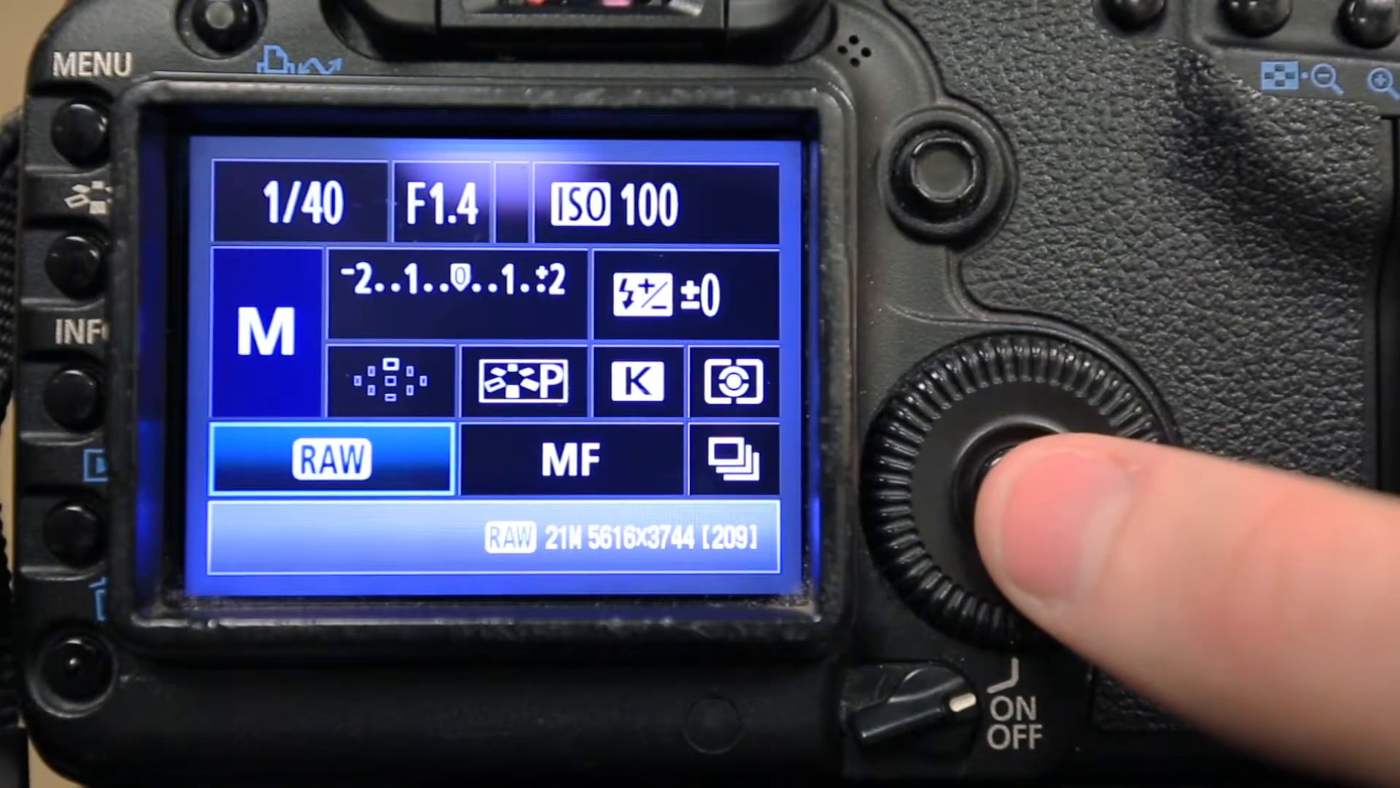
left_click(982, 473)
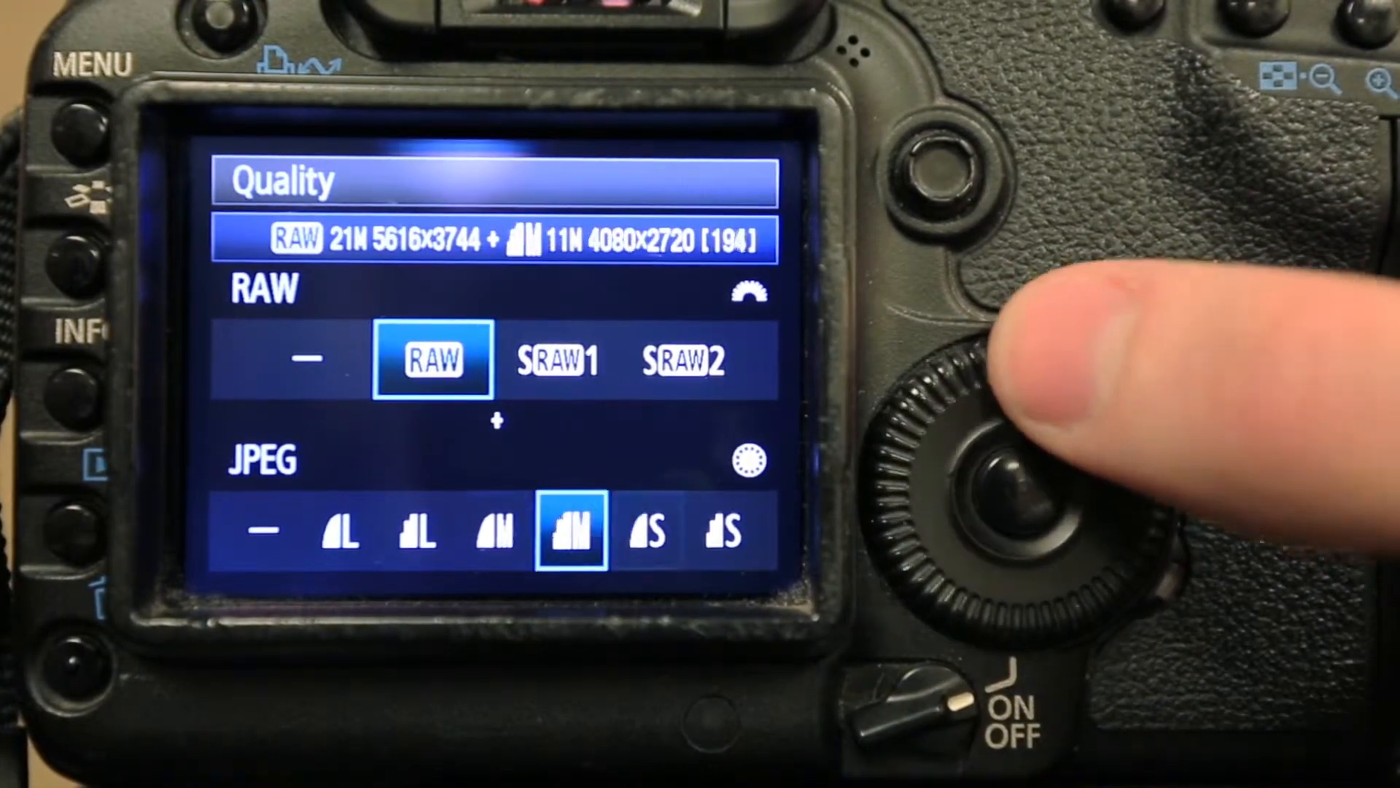
Set quality to sRAW2 (5.2M) with a medium fine 11M JPEG, giving 377 shots
left_click(983, 465)
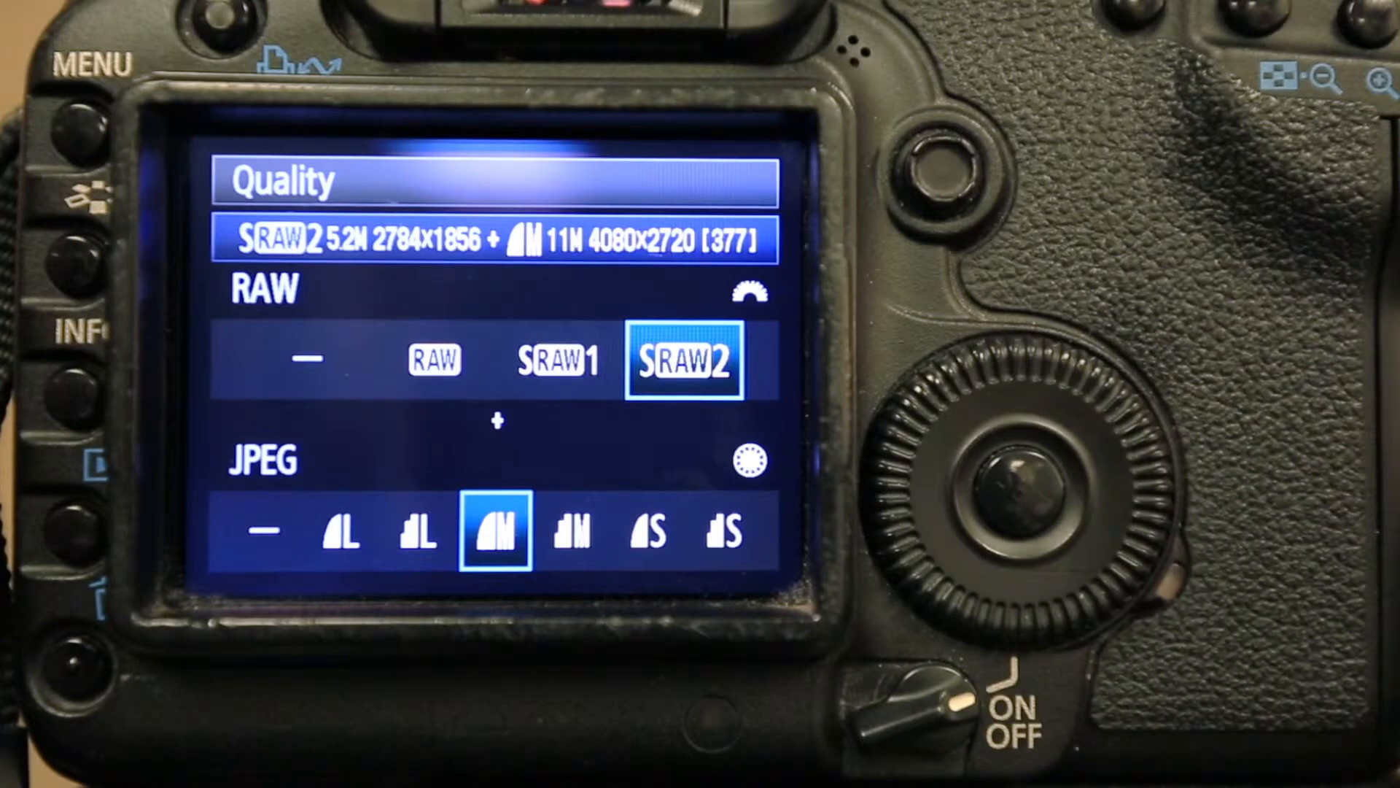
mouse_move(1161, 375)
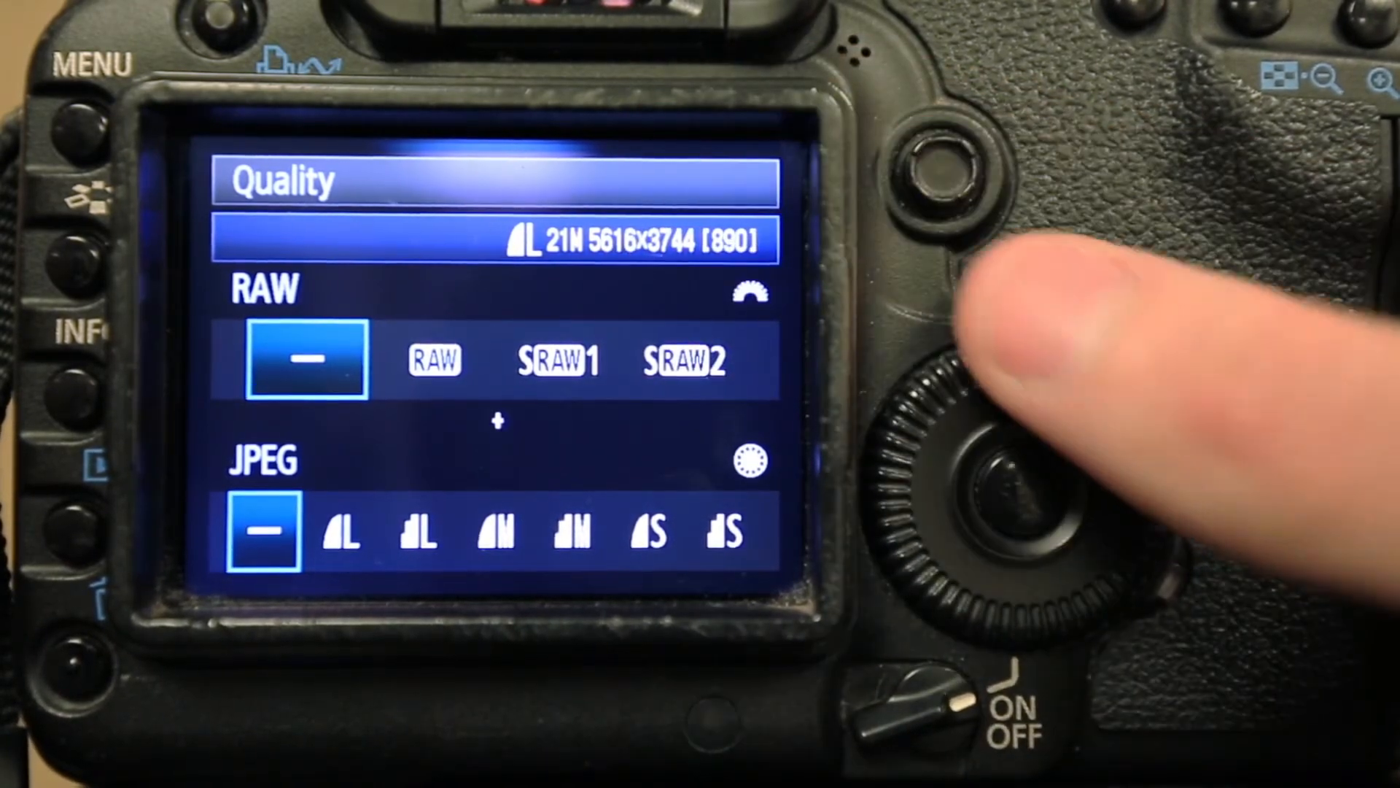
Turn RAW off and choose the large fine 21M JPEG, giving 890 shots
left_click(982, 465)
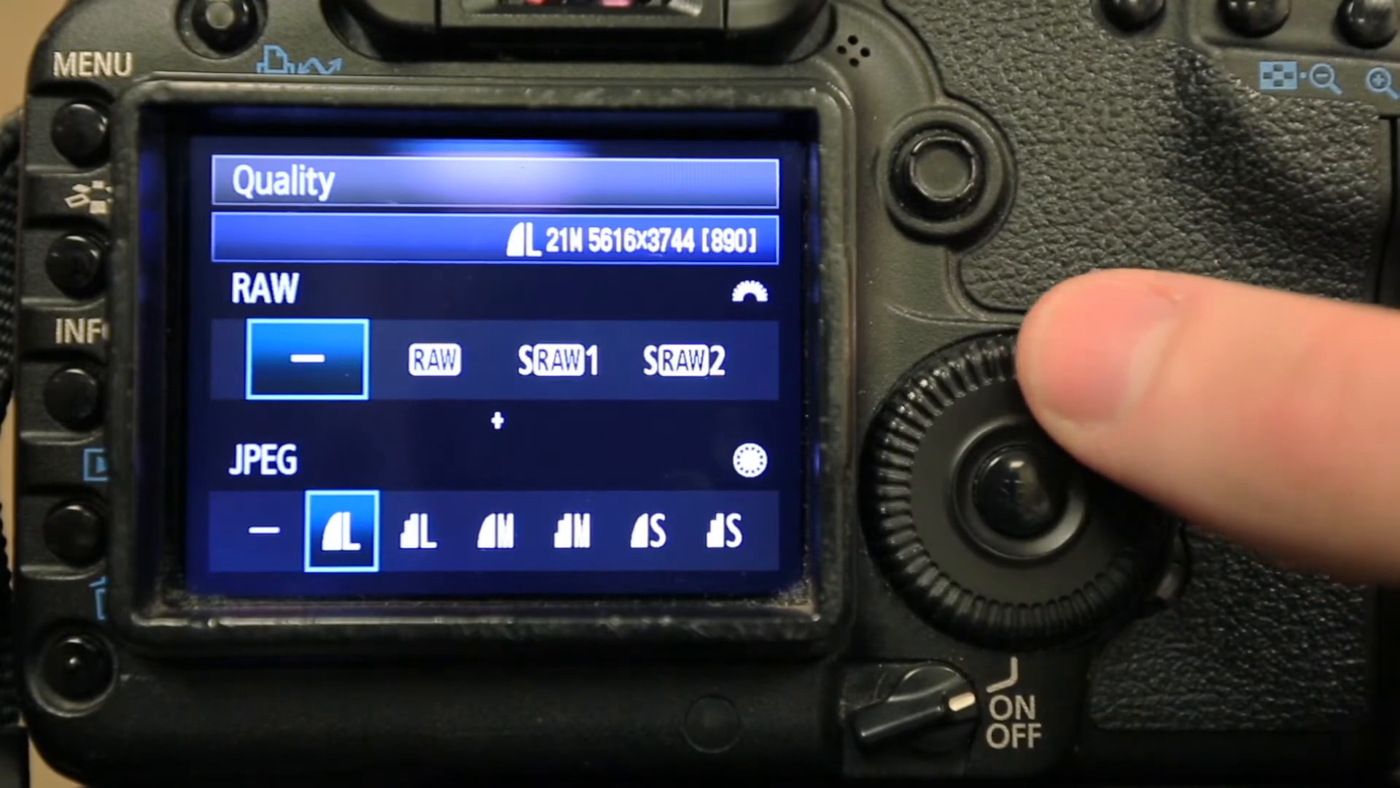